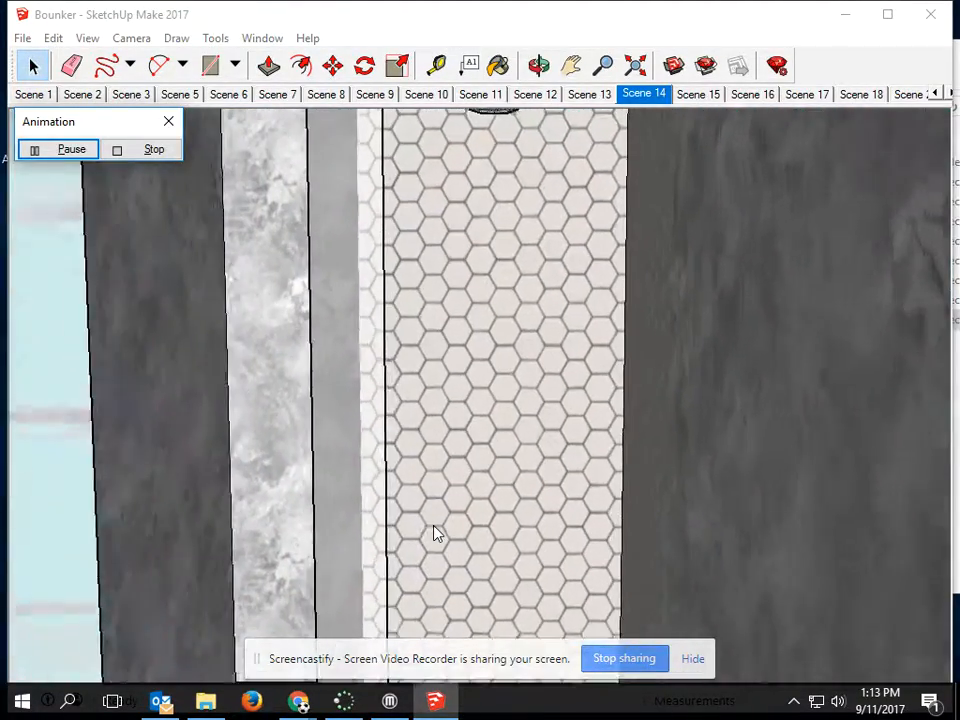
- Advance the Bunker tour from Scene 14 through Scene 17 back to the brick exterior of Scene 1
{"action": "left_click", "coordinate": [696, 94]}
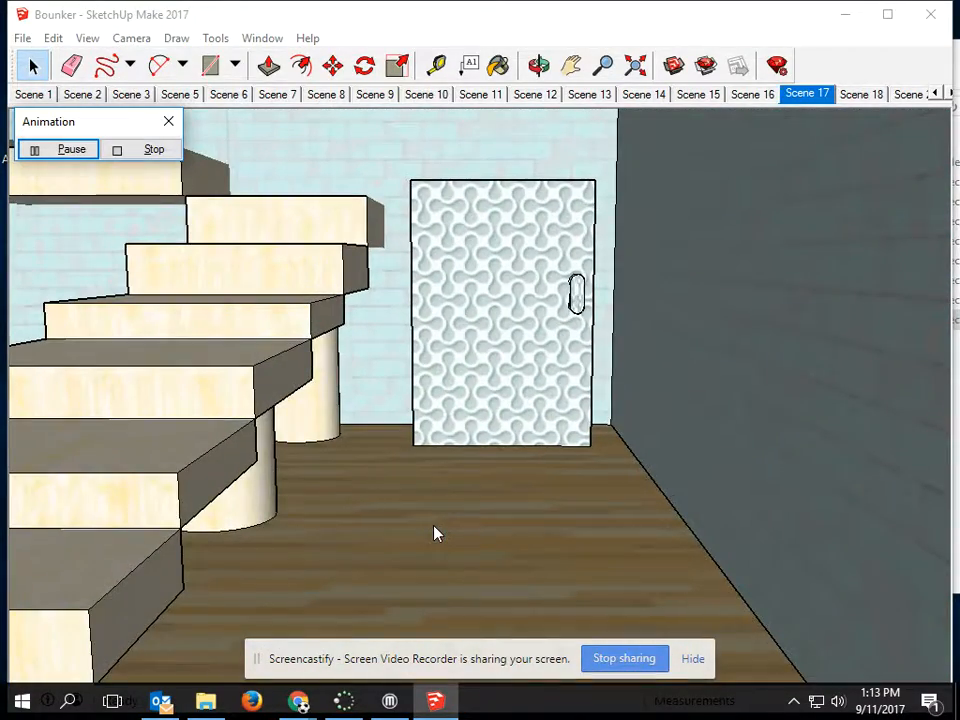
{"action": "left_click", "coordinate": [860, 94]}
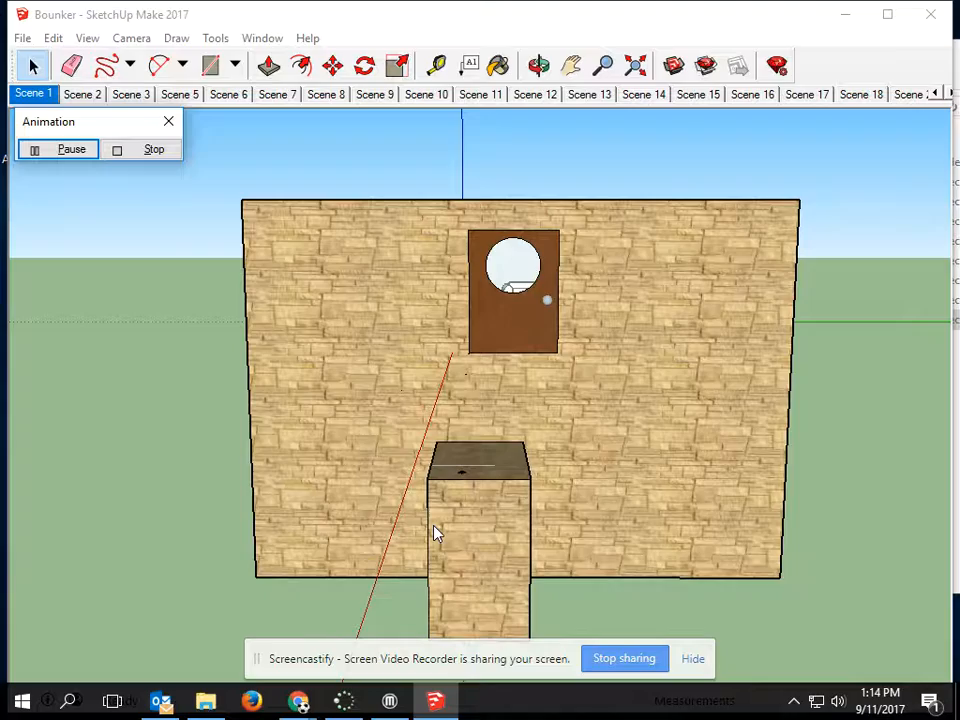
- Step through Scenes 2, 6, 7 and 10, past the round-window door and plant ledge to the bedroom
{"action": "left_click", "coordinate": [82, 94]}
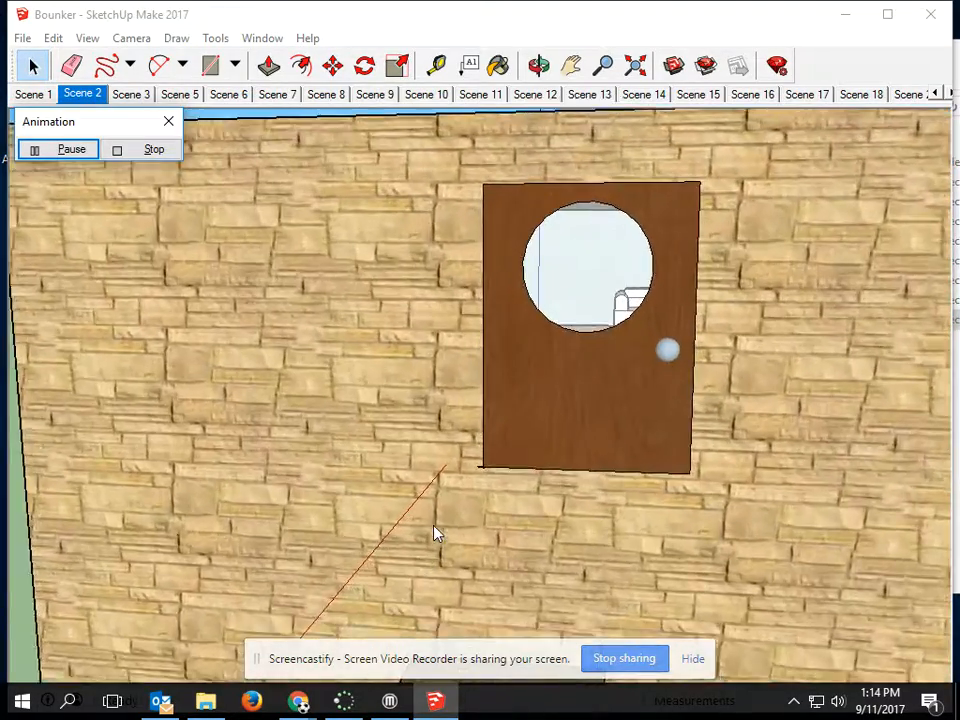
{"action": "left_click", "coordinate": [130, 94]}
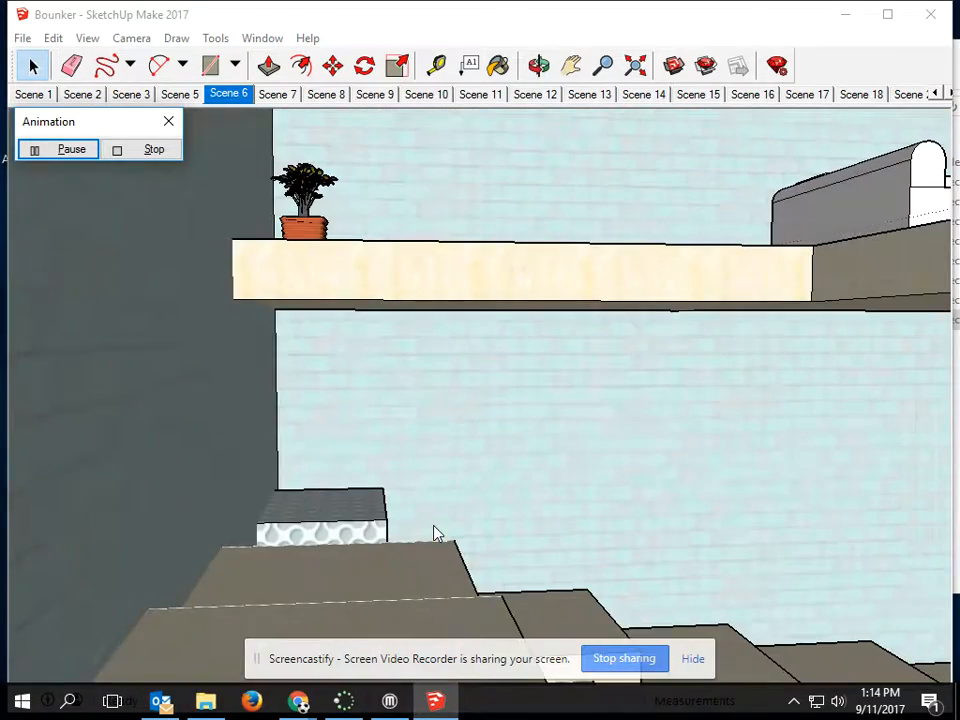
{"action": "left_click", "coordinate": [276, 94]}
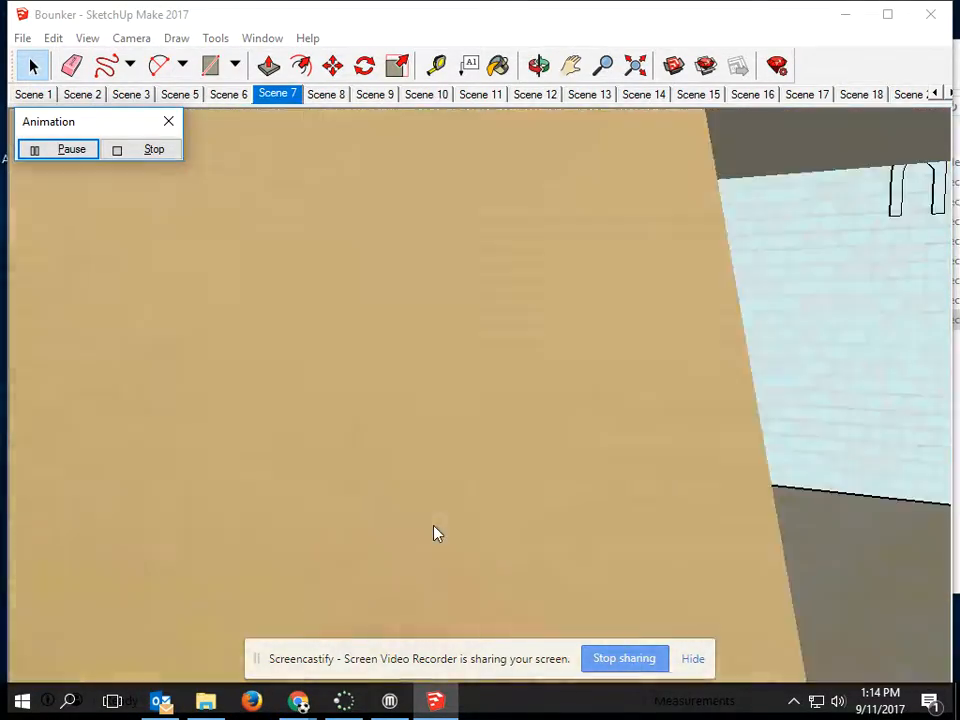
{"action": "left_click", "coordinate": [324, 94]}
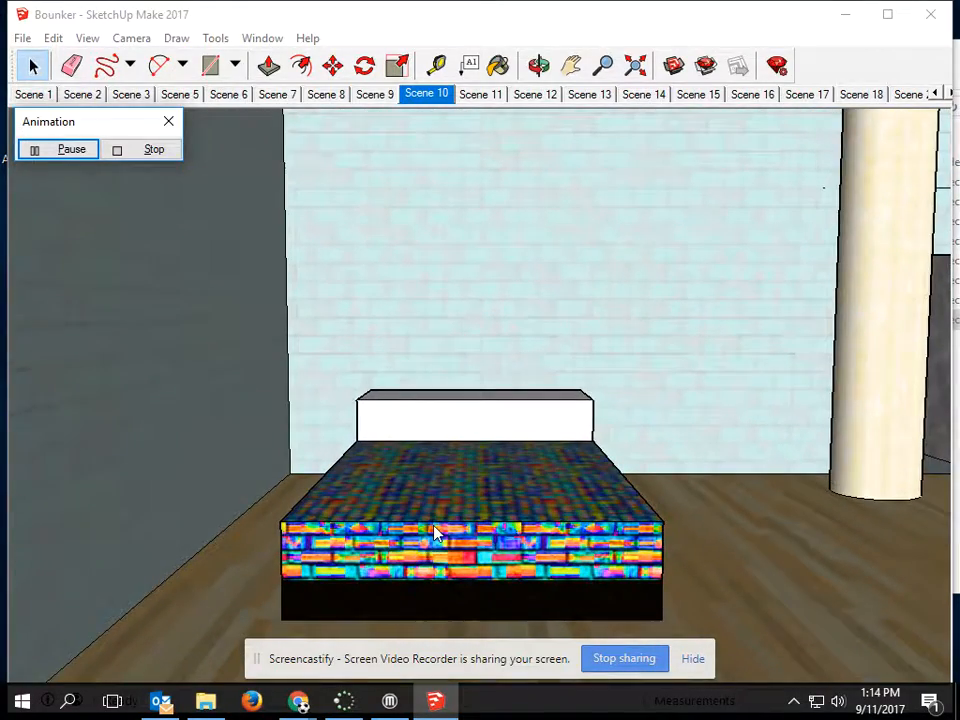
- Step through Scenes 11, 12, 13, 14 and 17, past the columns and hexagon-tiled doorway to the staircase
{"action": "left_click", "coordinate": [480, 94]}
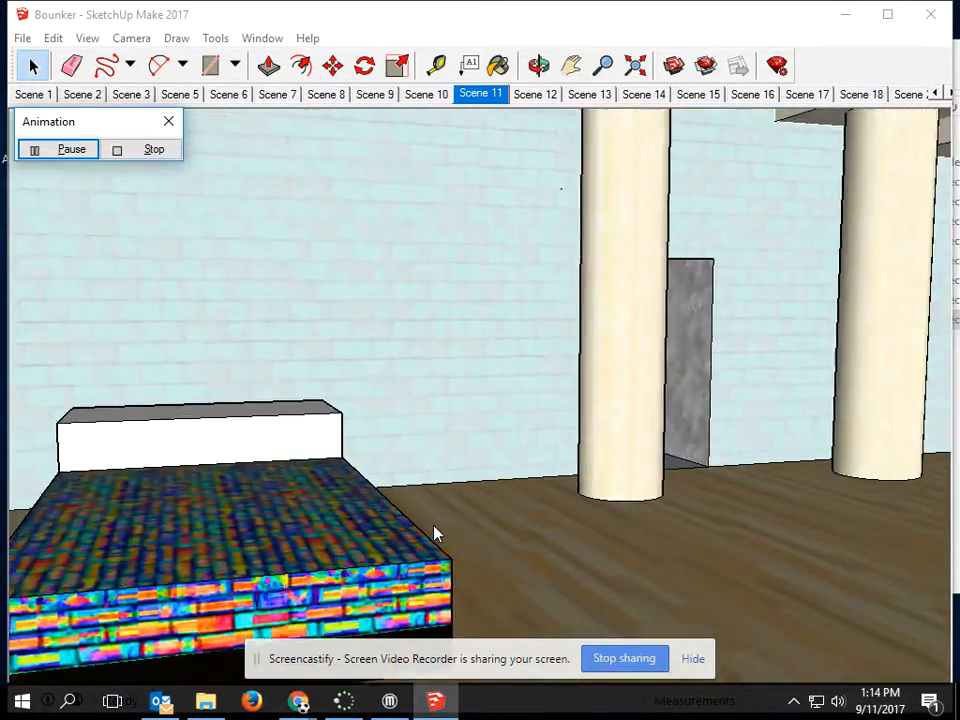
{"action": "left_click", "coordinate": [536, 94]}
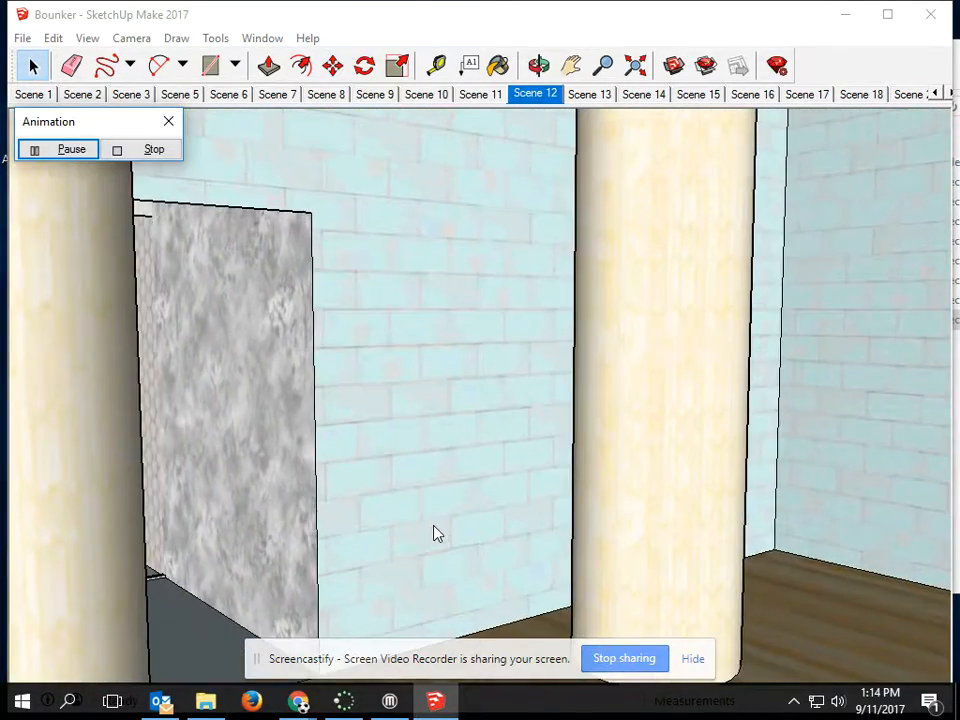
{"action": "left_click", "coordinate": [588, 94]}
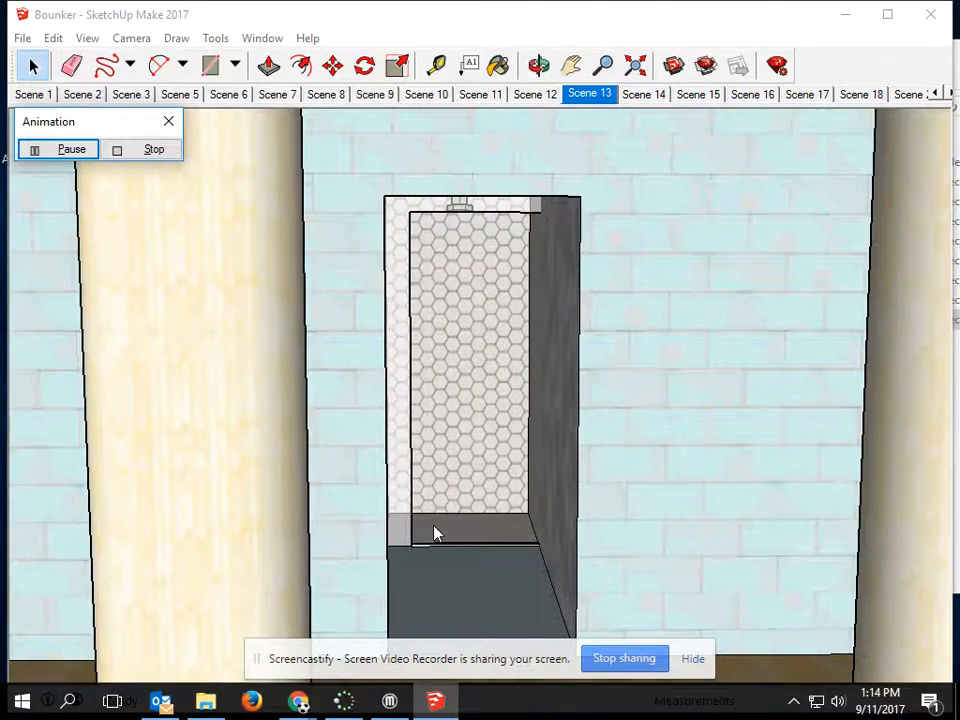
{"action": "left_click", "coordinate": [644, 94]}
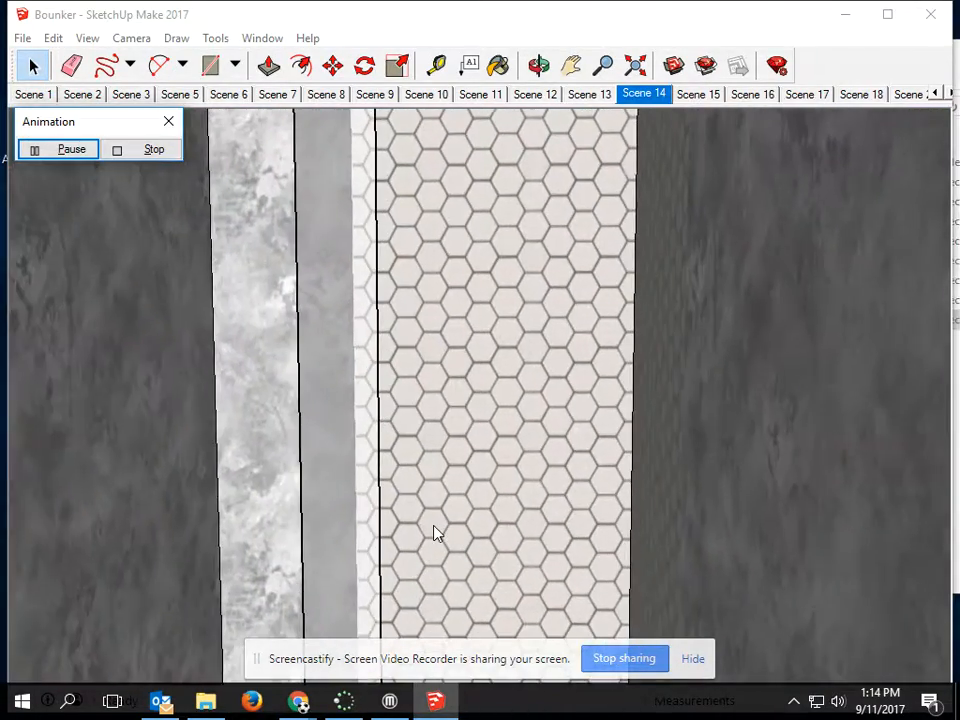
{"action": "left_click", "coordinate": [698, 94]}
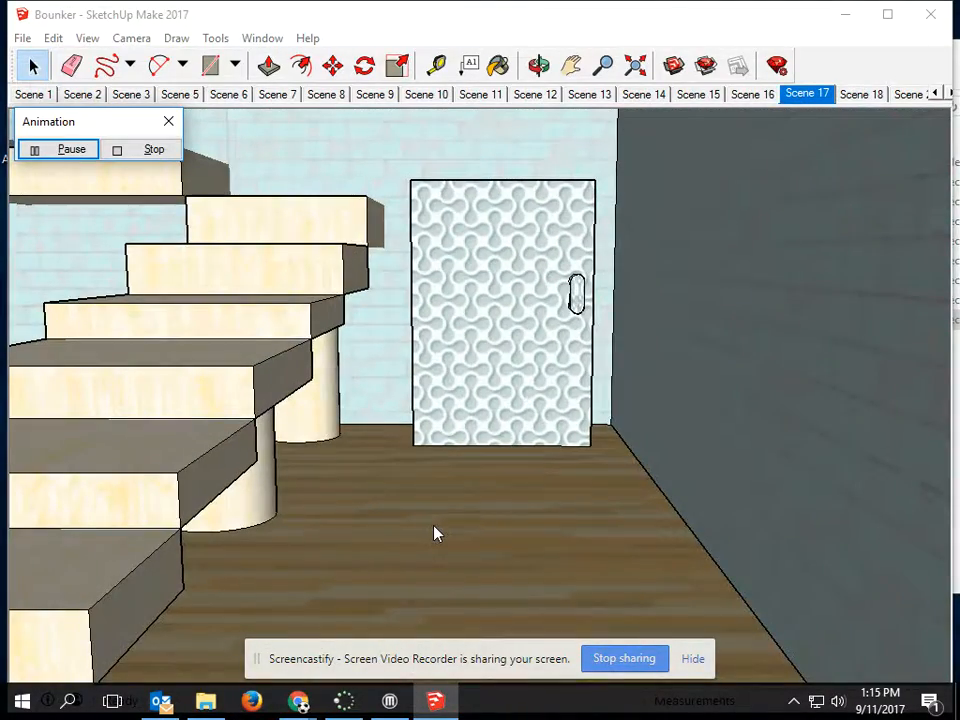
- Loop from Scene 17 back through Scenes 2, 3 and 5 to the close view of the pale brick wall
{"action": "left_click", "coordinate": [860, 94]}
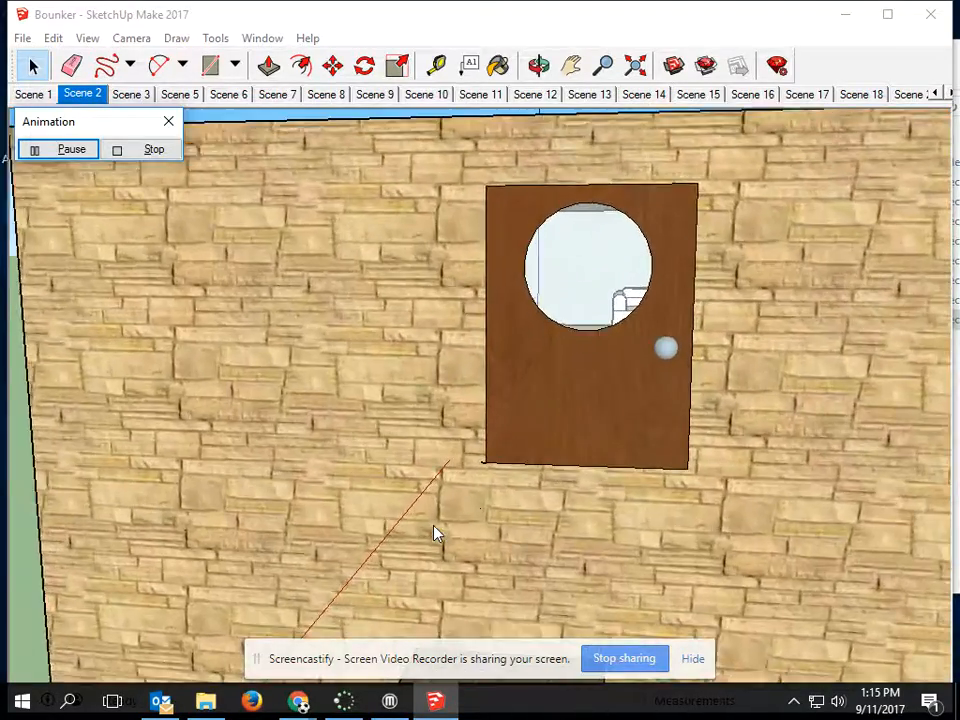
{"action": "left_click", "coordinate": [130, 94]}
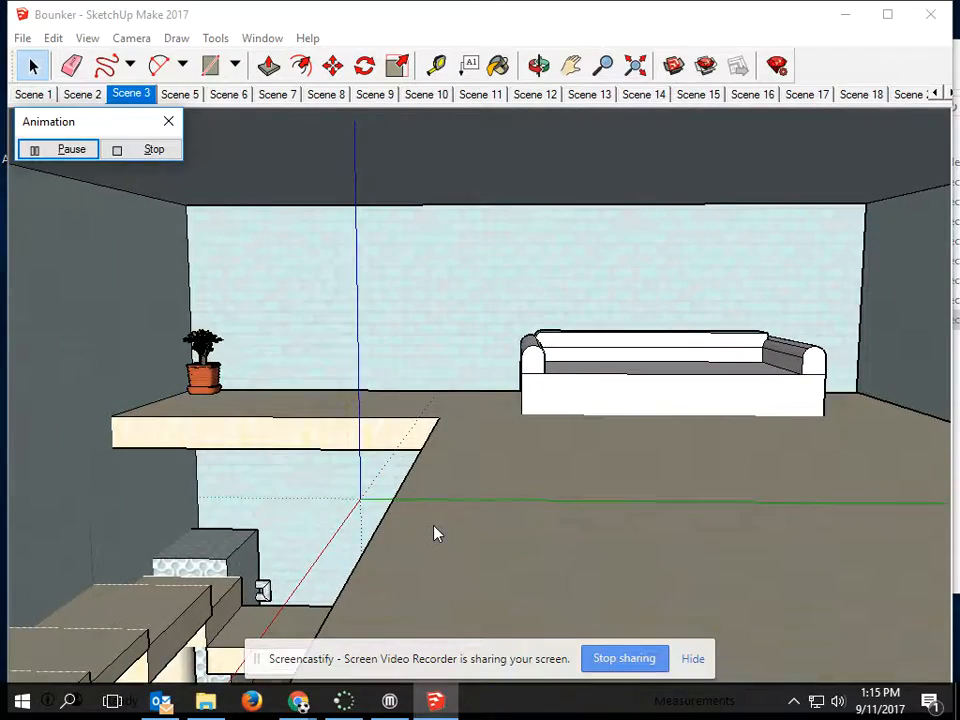
{"action": "left_click", "coordinate": [180, 94]}
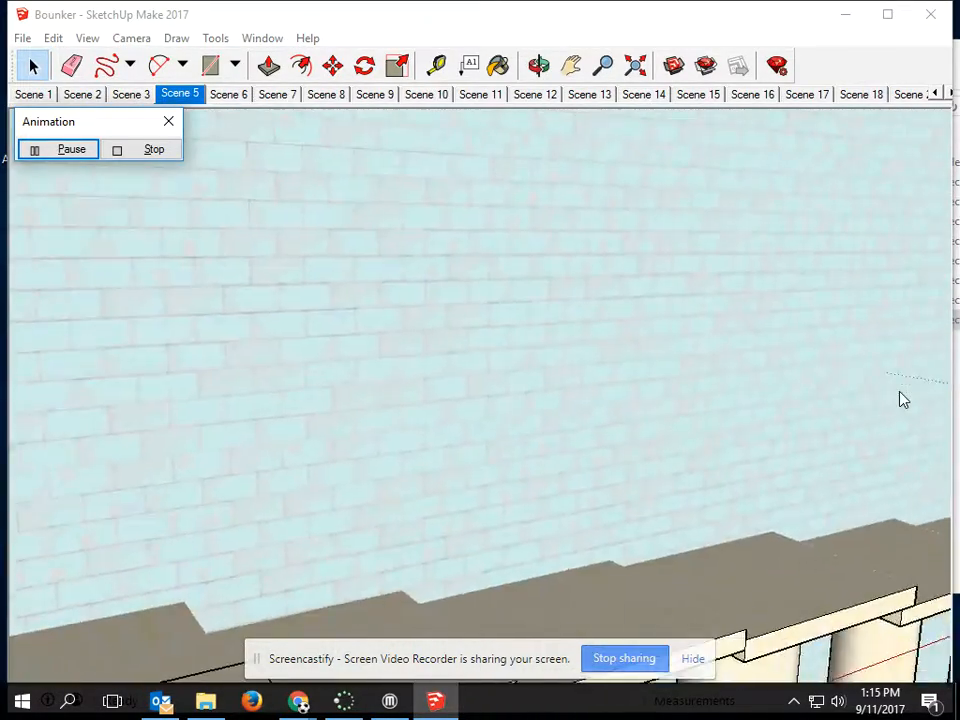